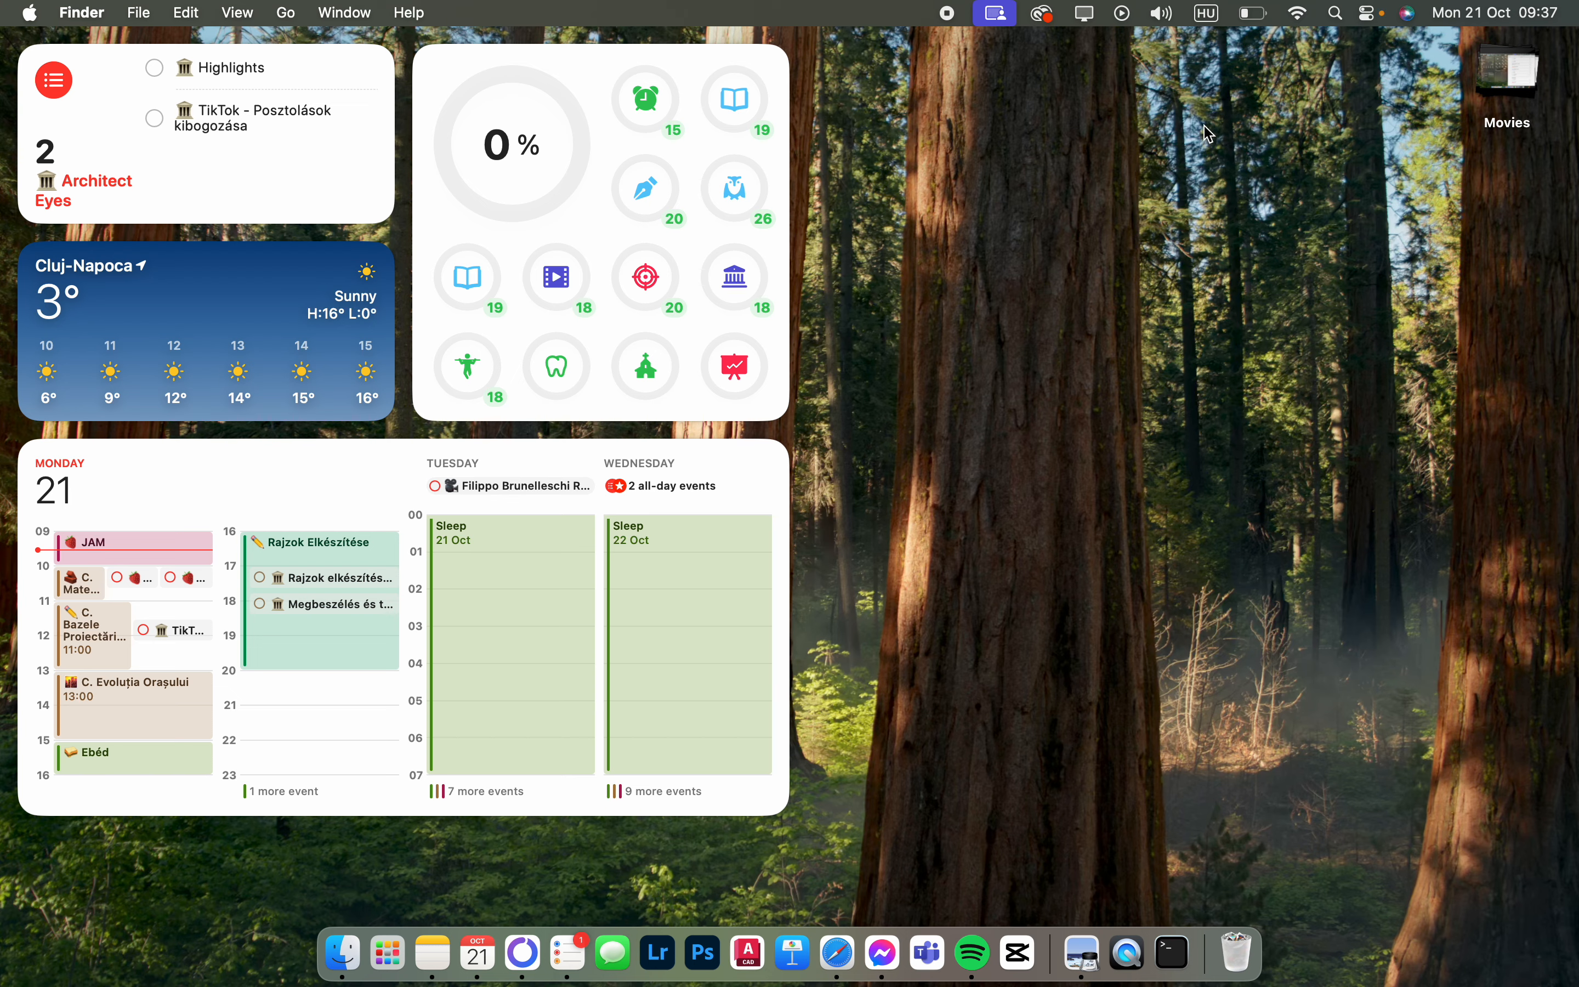
pyautogui.moveTo(521, 952)
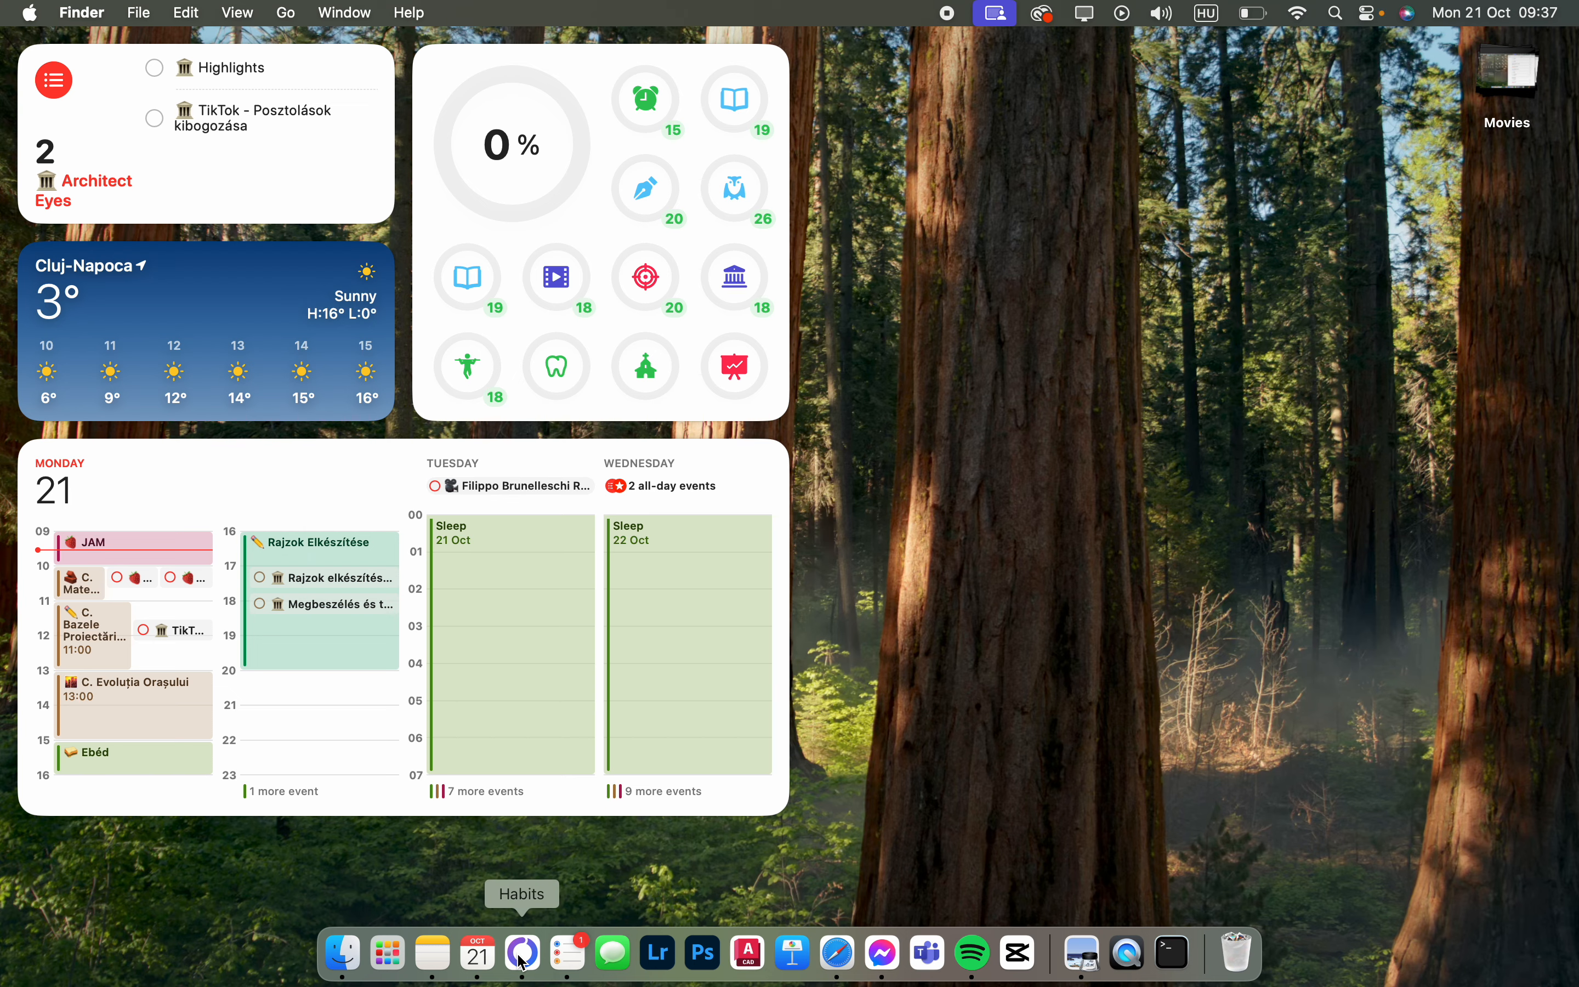
# Launch Awesome Habits from the Dock and scroll the Today list down to Brush teeth.
pyautogui.click(522, 952)
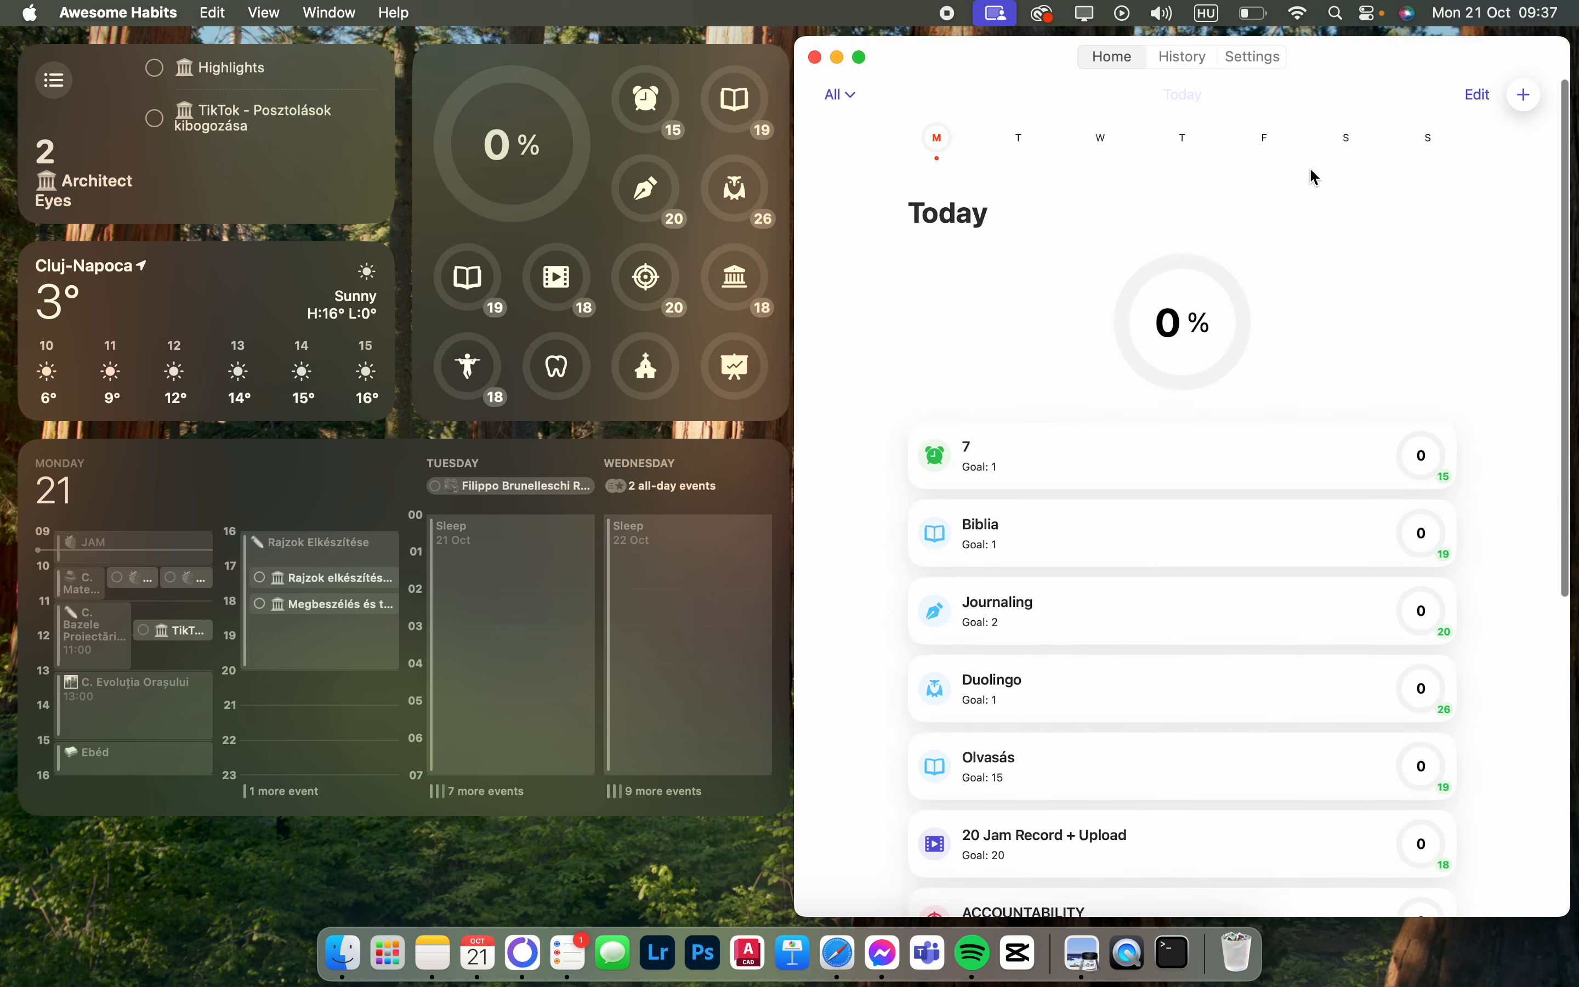
pyautogui.scroll(-3)
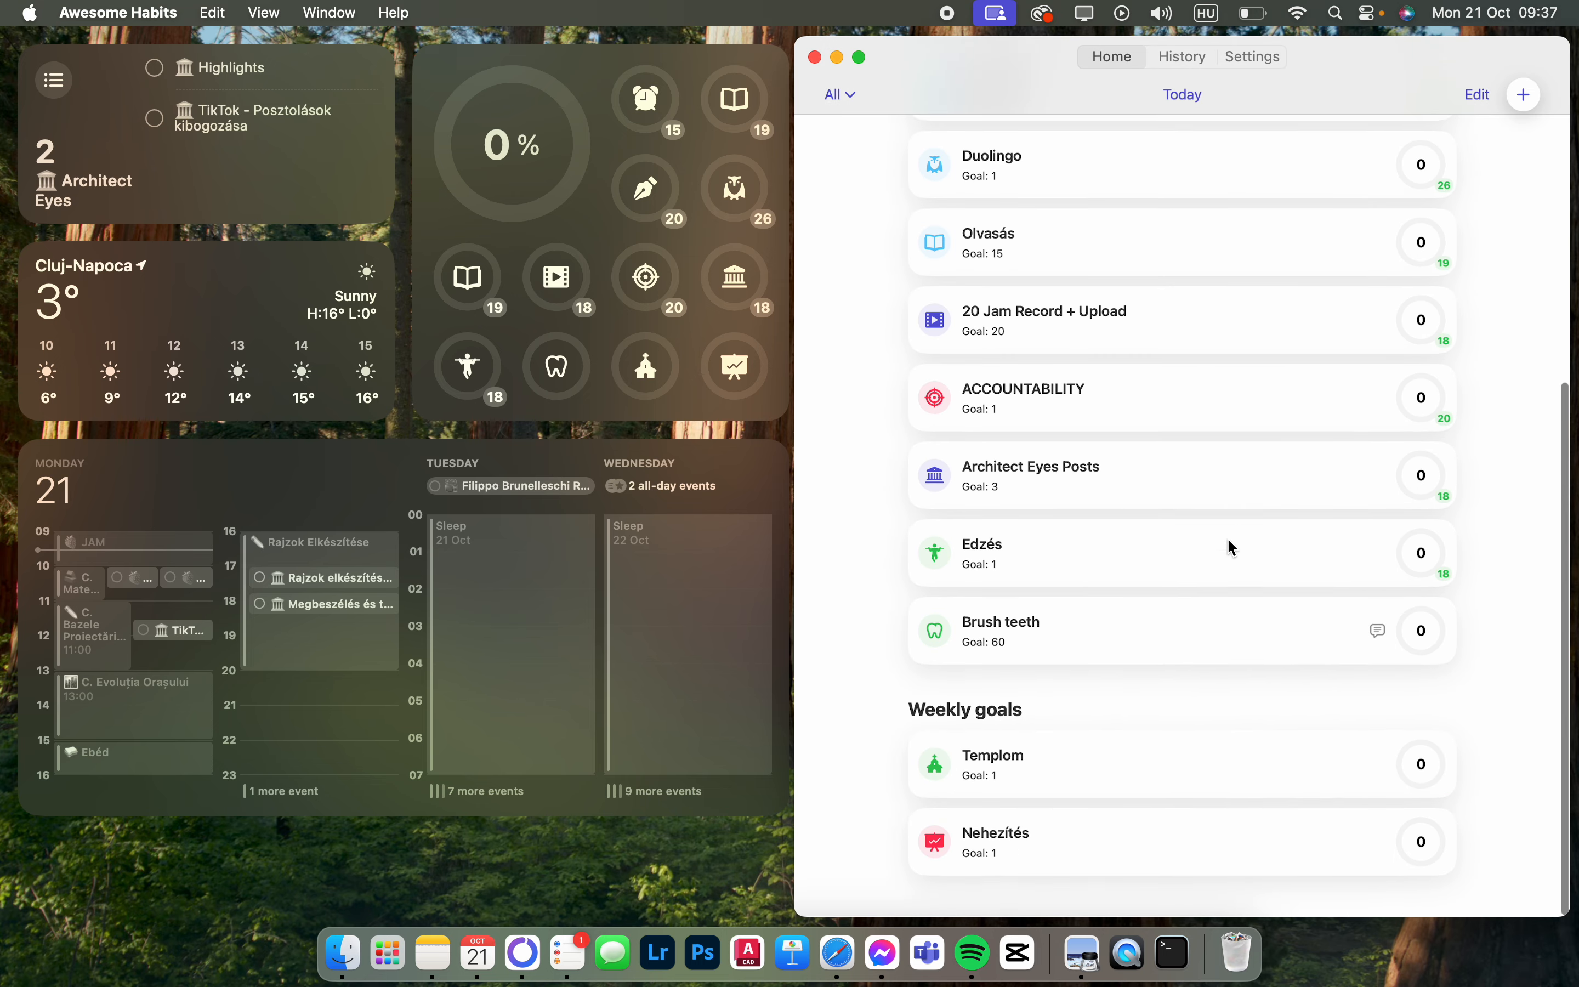
# Delete the Brush teeth habit via its more-actions menu and confirm the permanent deletion.
pyautogui.click(1007, 631)
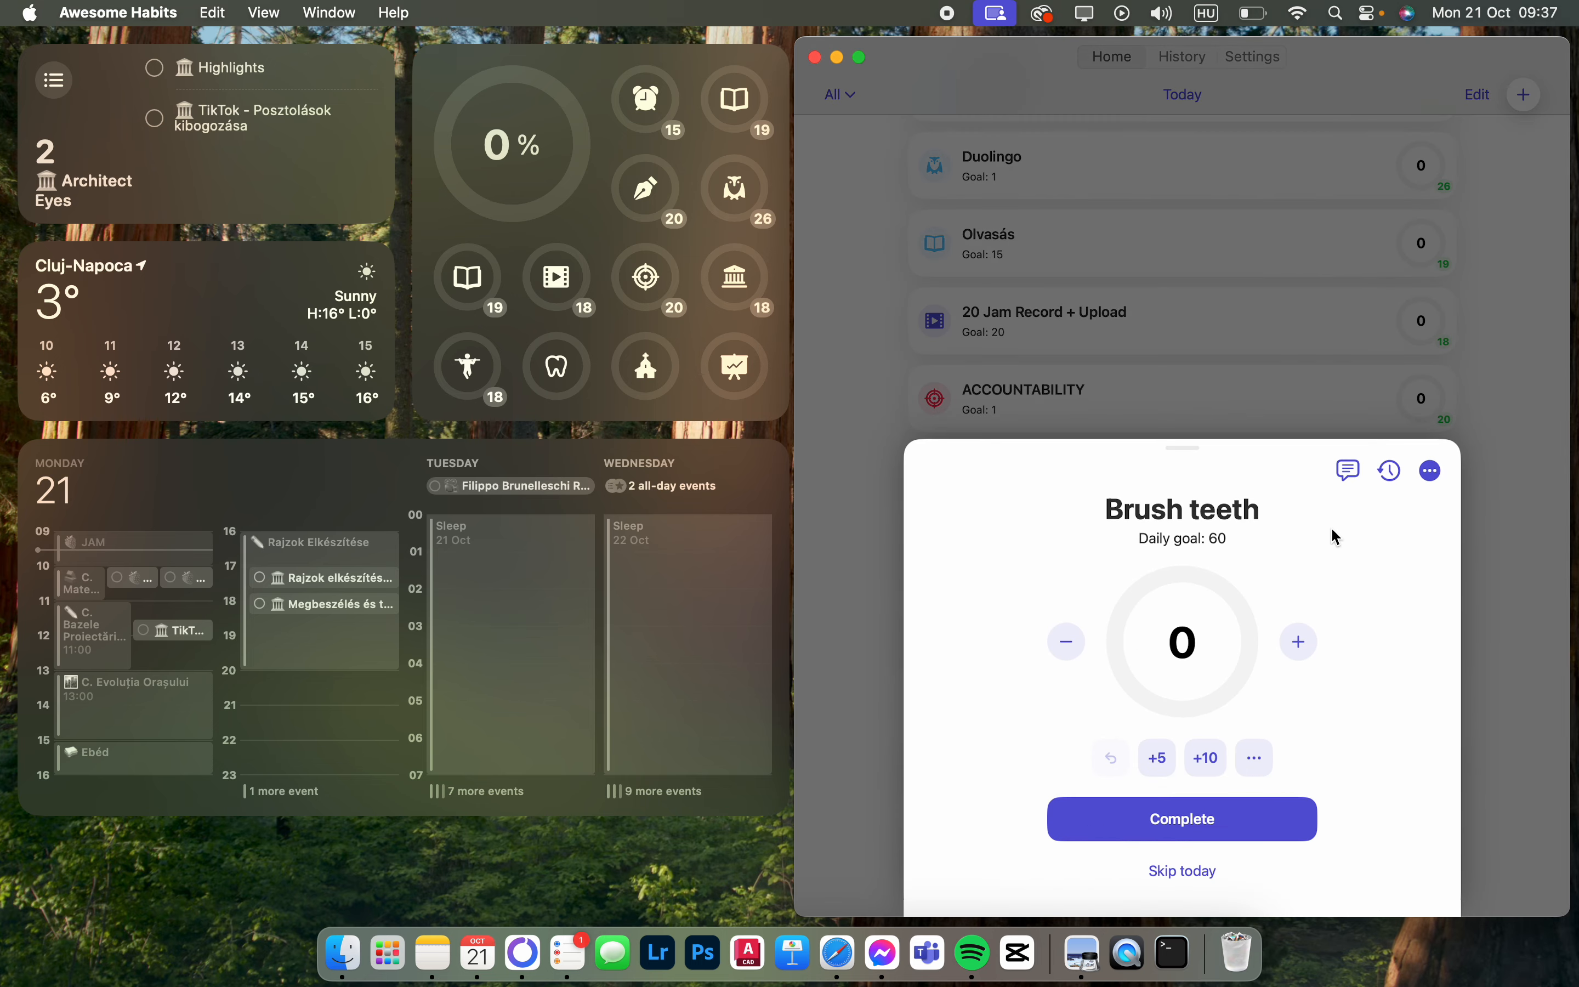
pyautogui.click(1428, 470)
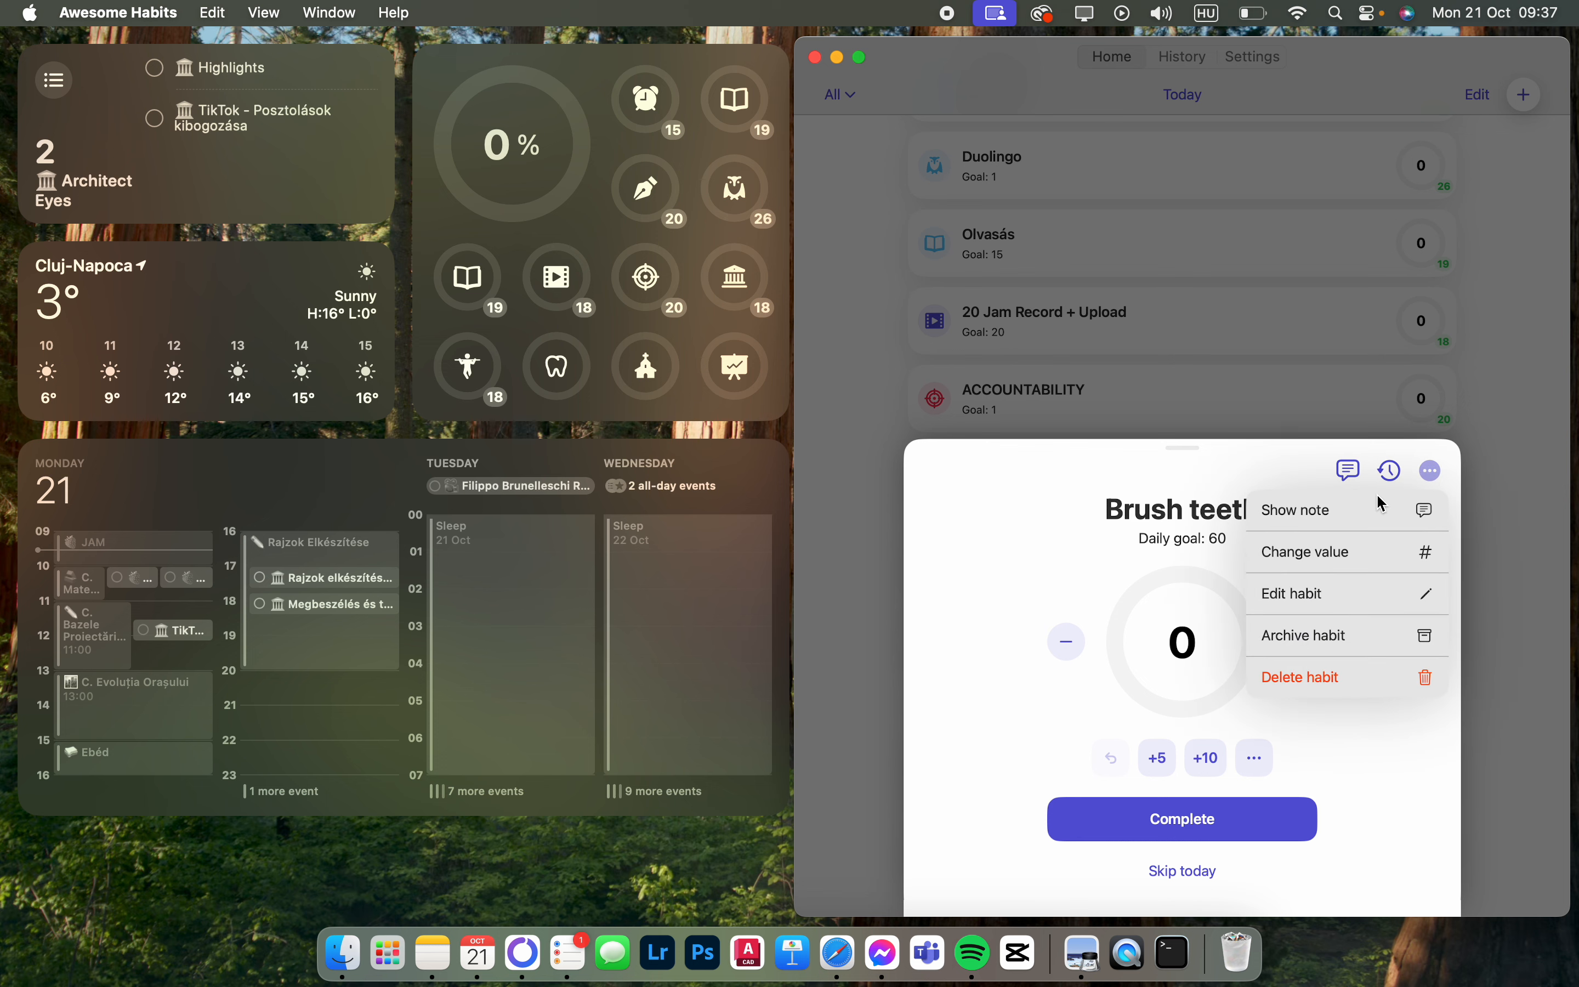
pyautogui.click(1299, 676)
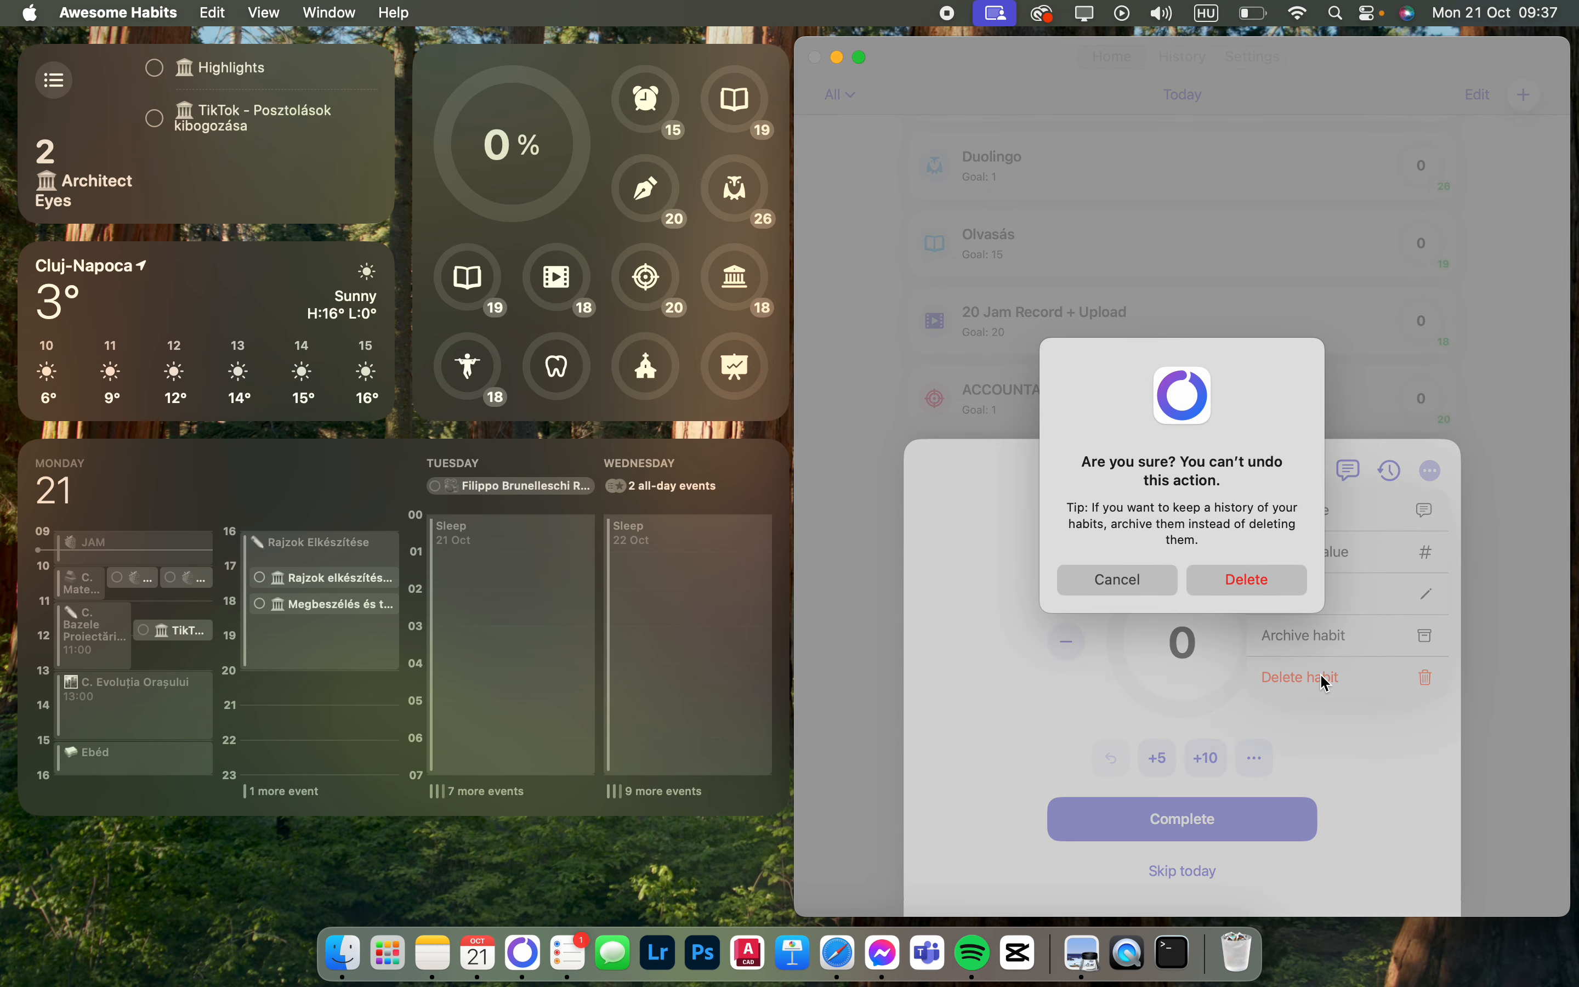
pyautogui.moveTo(1246, 573)
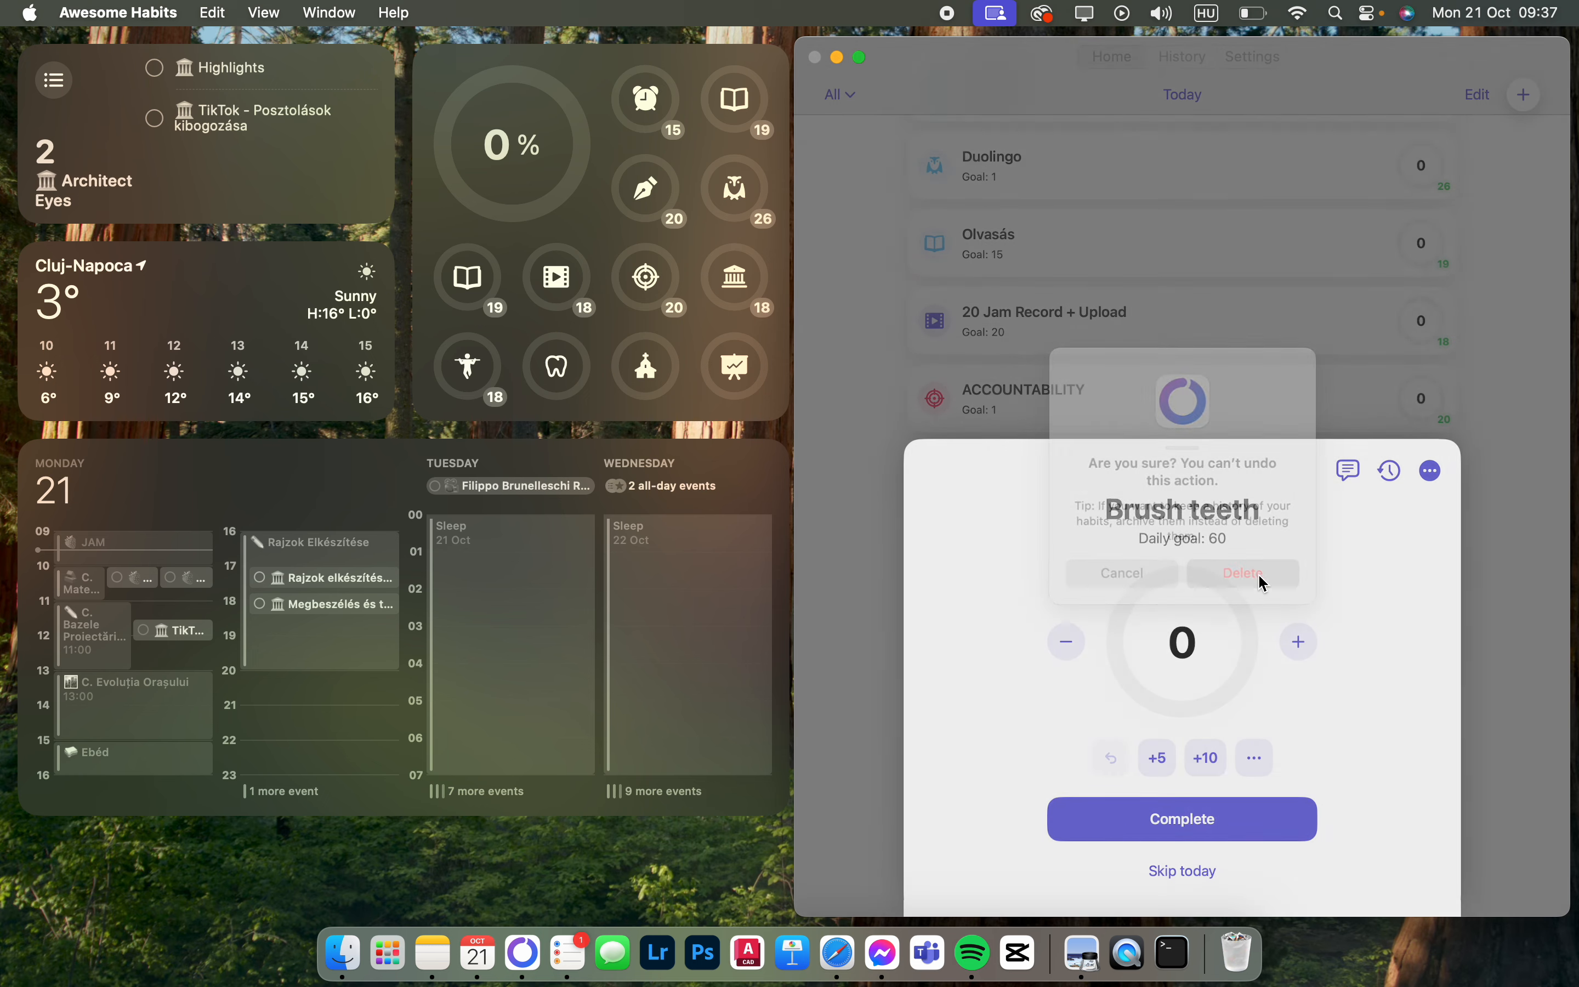
pyautogui.click(1120, 573)
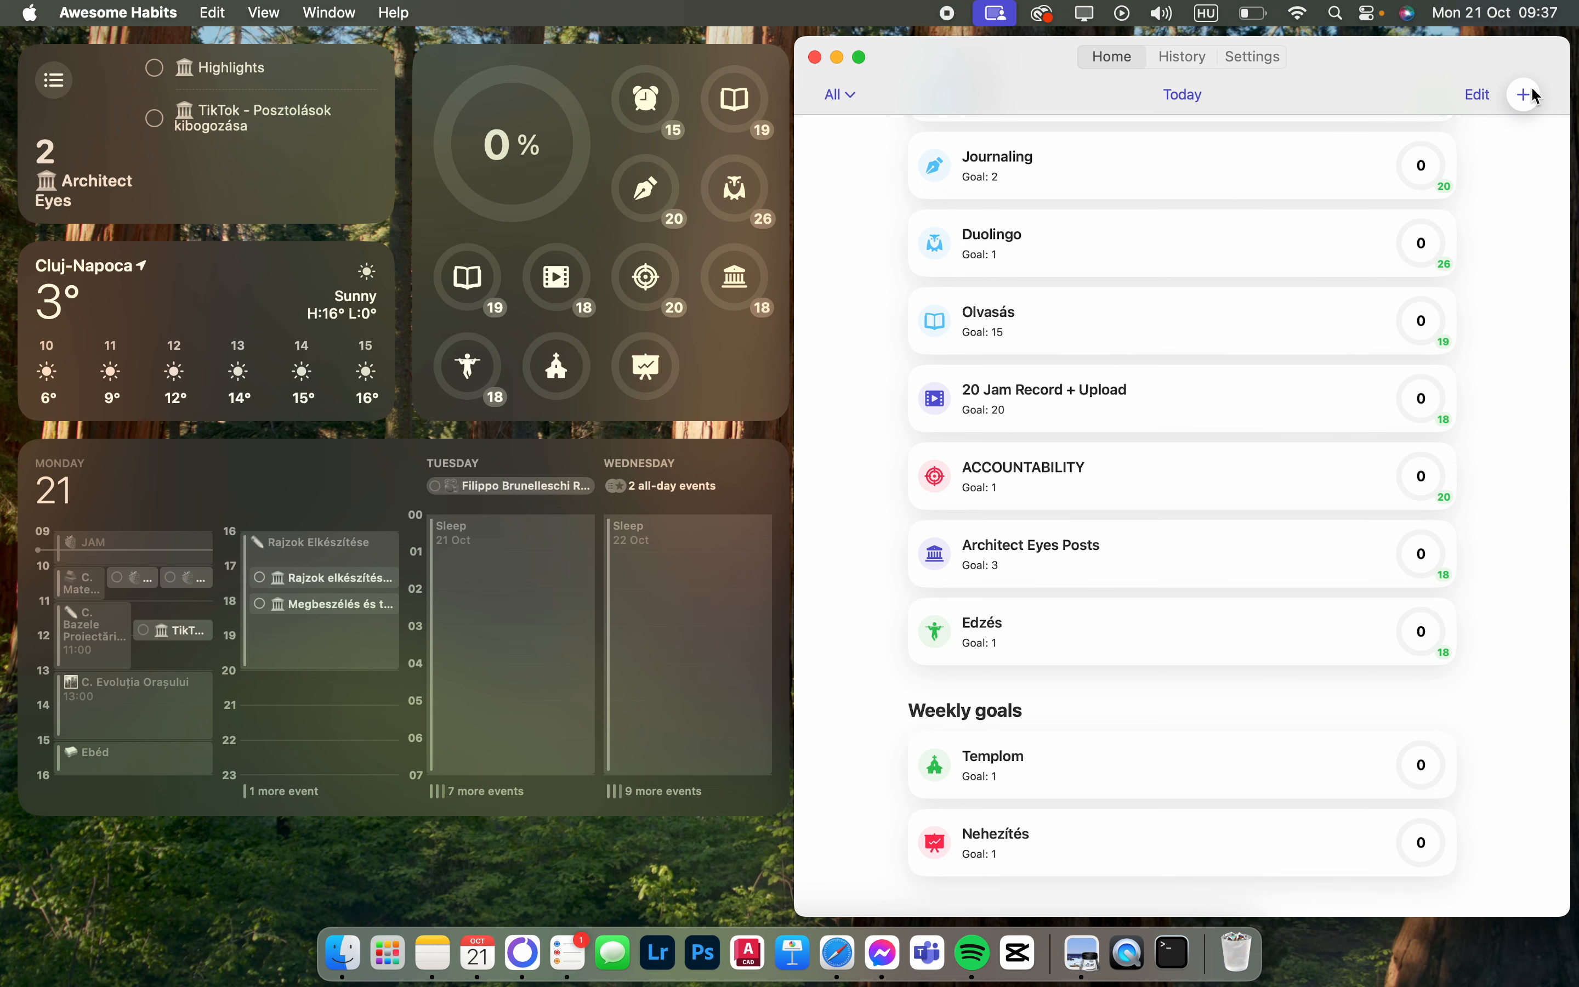
pyautogui.moveTo(881, 8)
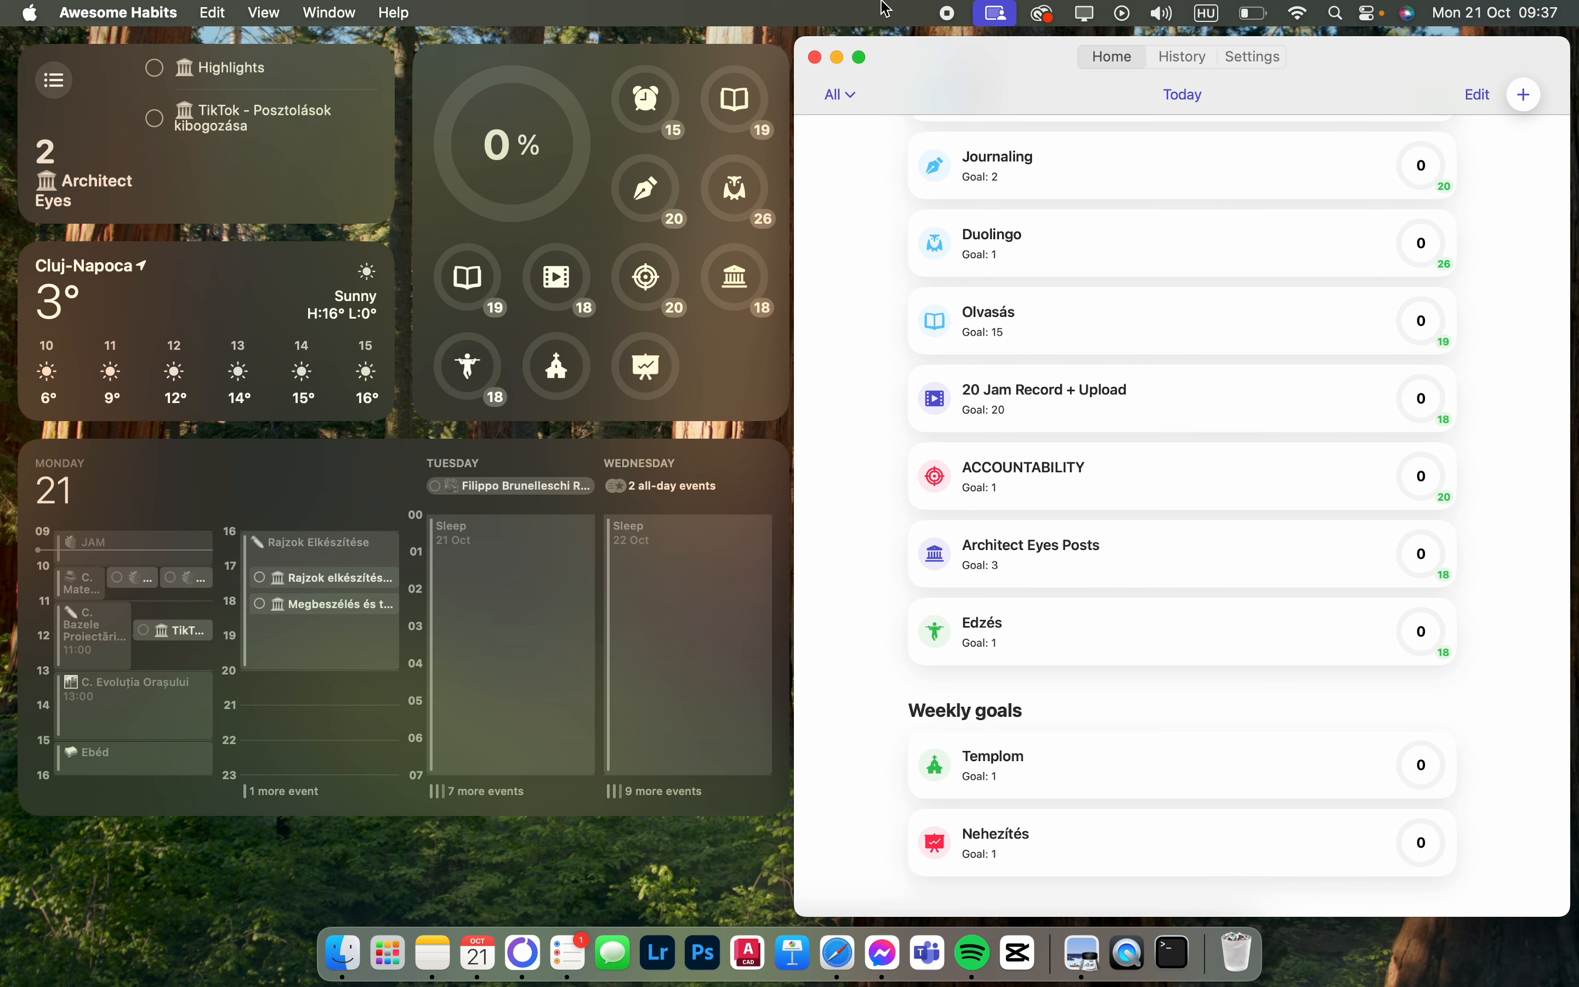